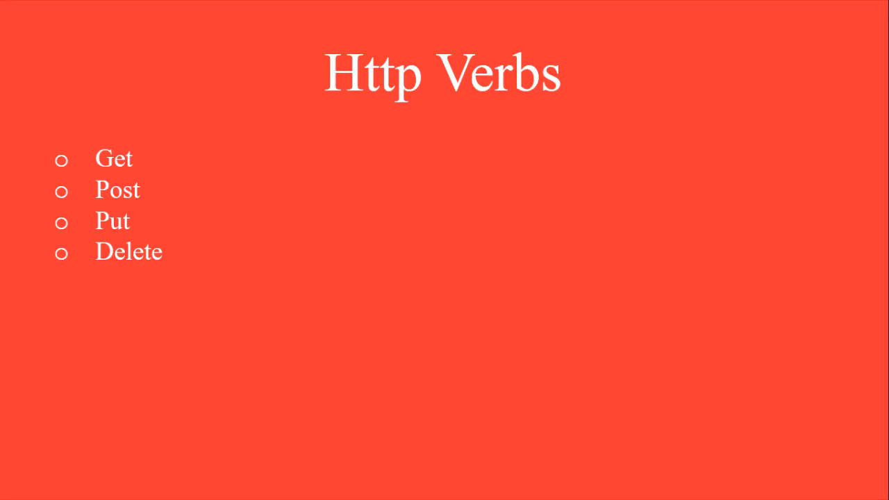
- Advance the slideshow to the table pairing SQL Create, Read, Update, Delete with HTTP verbs
{"action": "key", "text": "Right"}
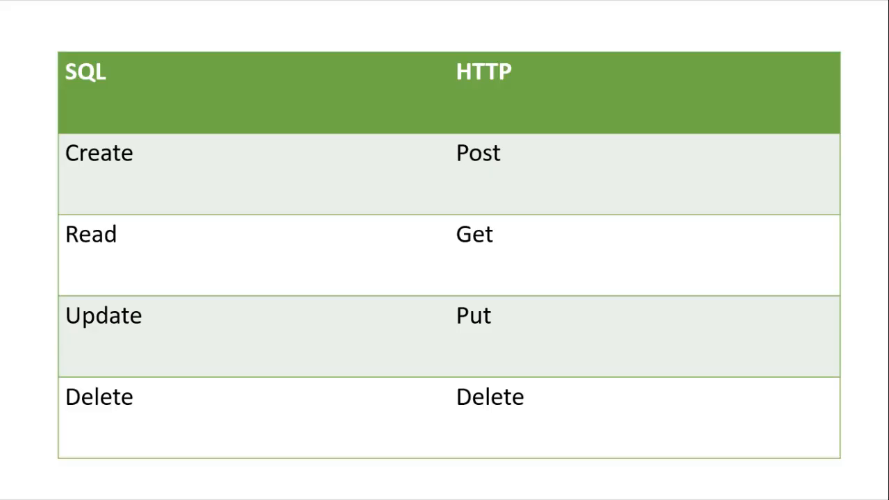